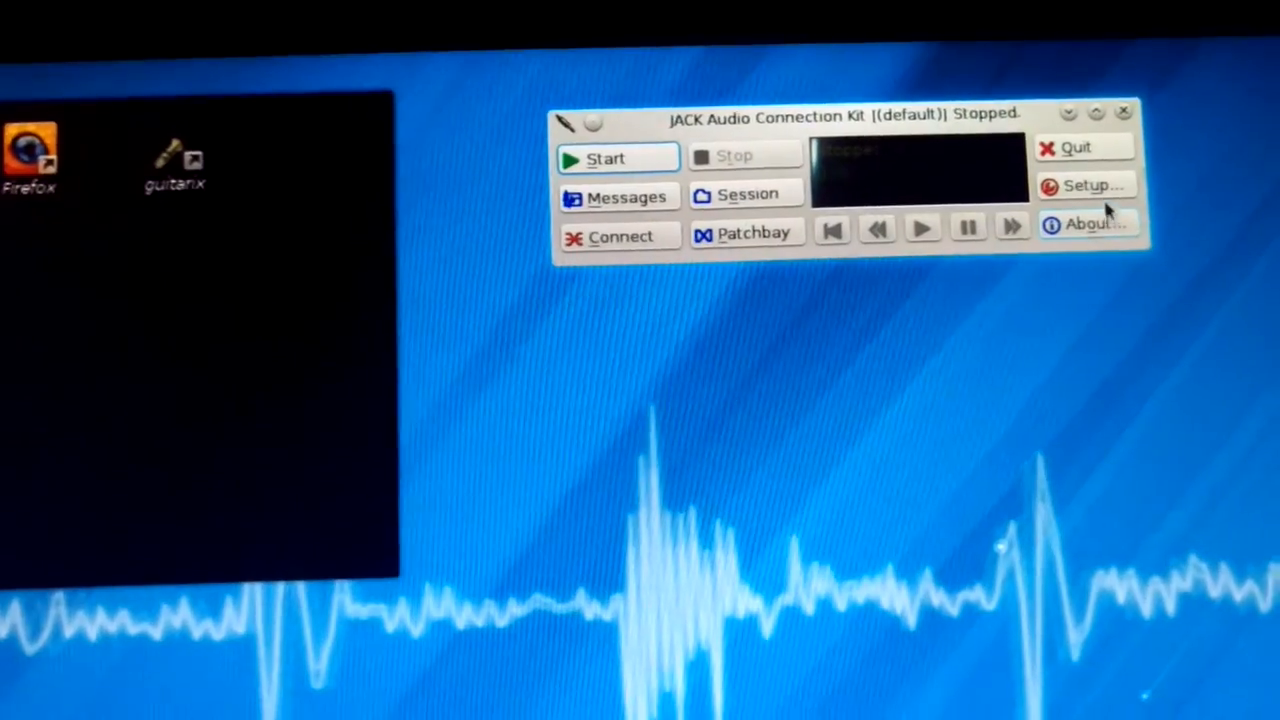
Start the JACK audio server so the status reads Started.
left_click(1085, 185)
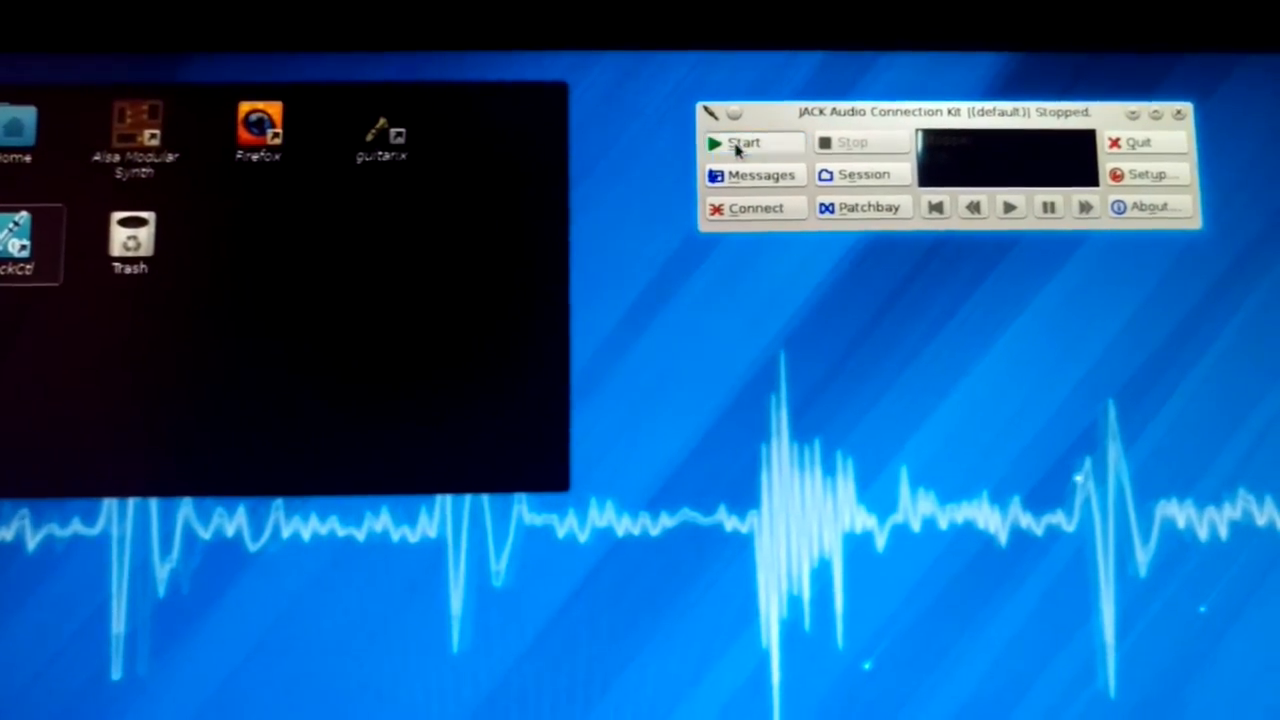
left_click(742, 142)
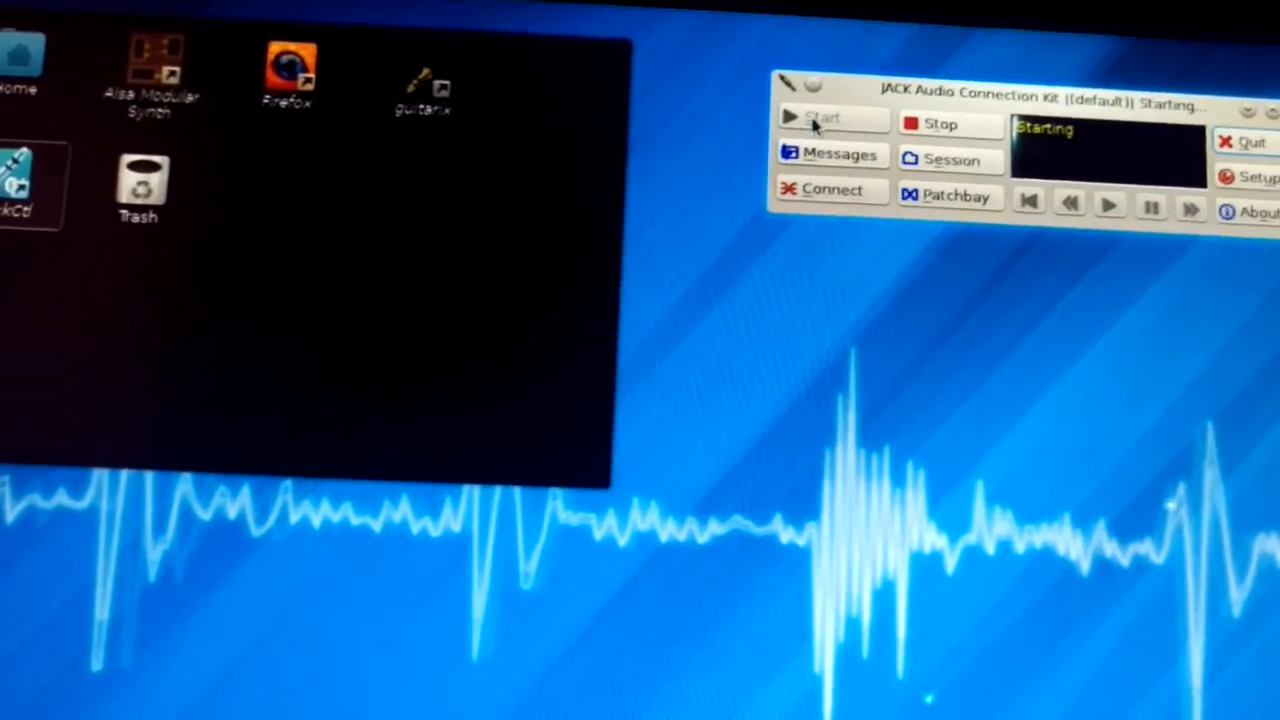
left_click(822, 117)
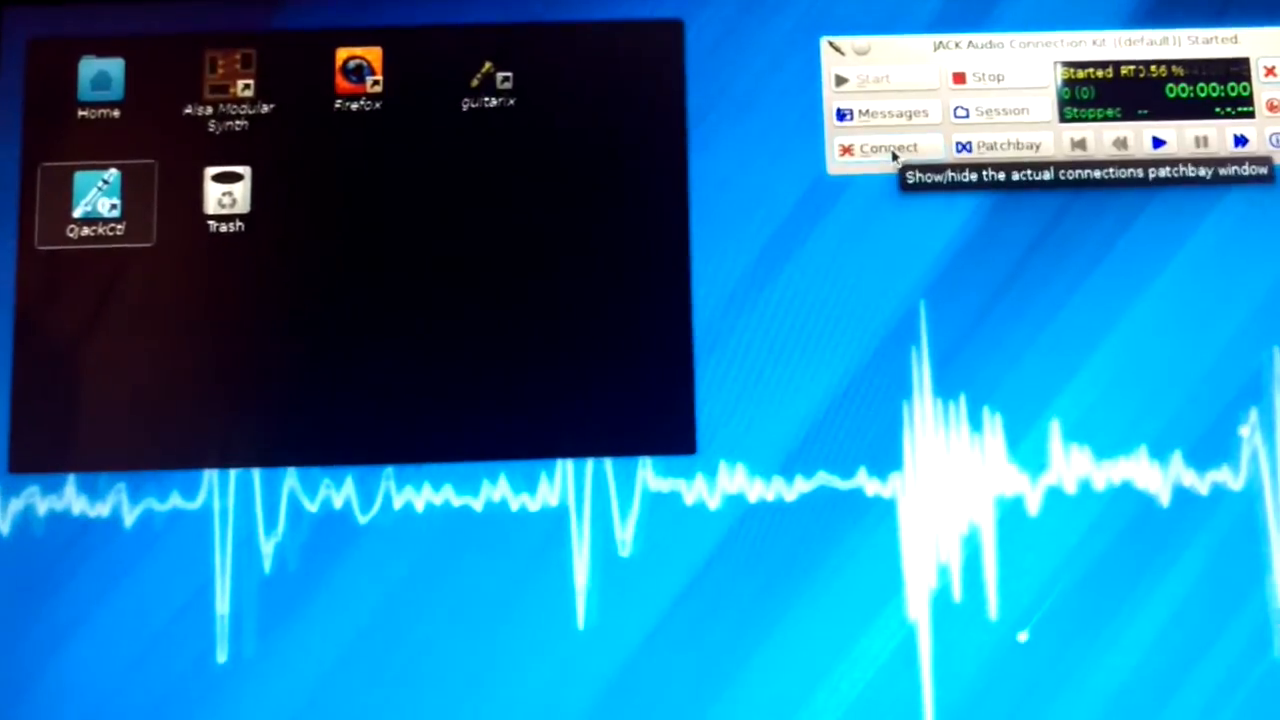
Open the Connections window and expand the system client to show capture_1 and capture_2.
left_click(888, 146)
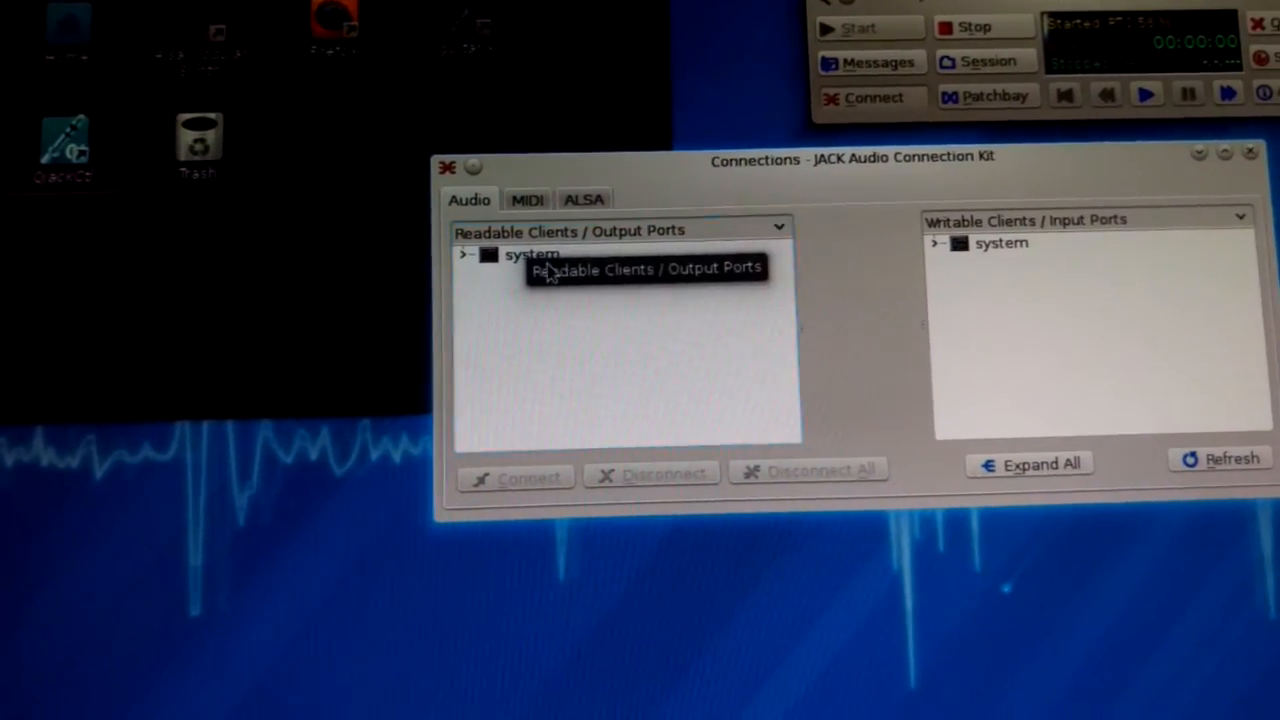
left_click(464, 254)
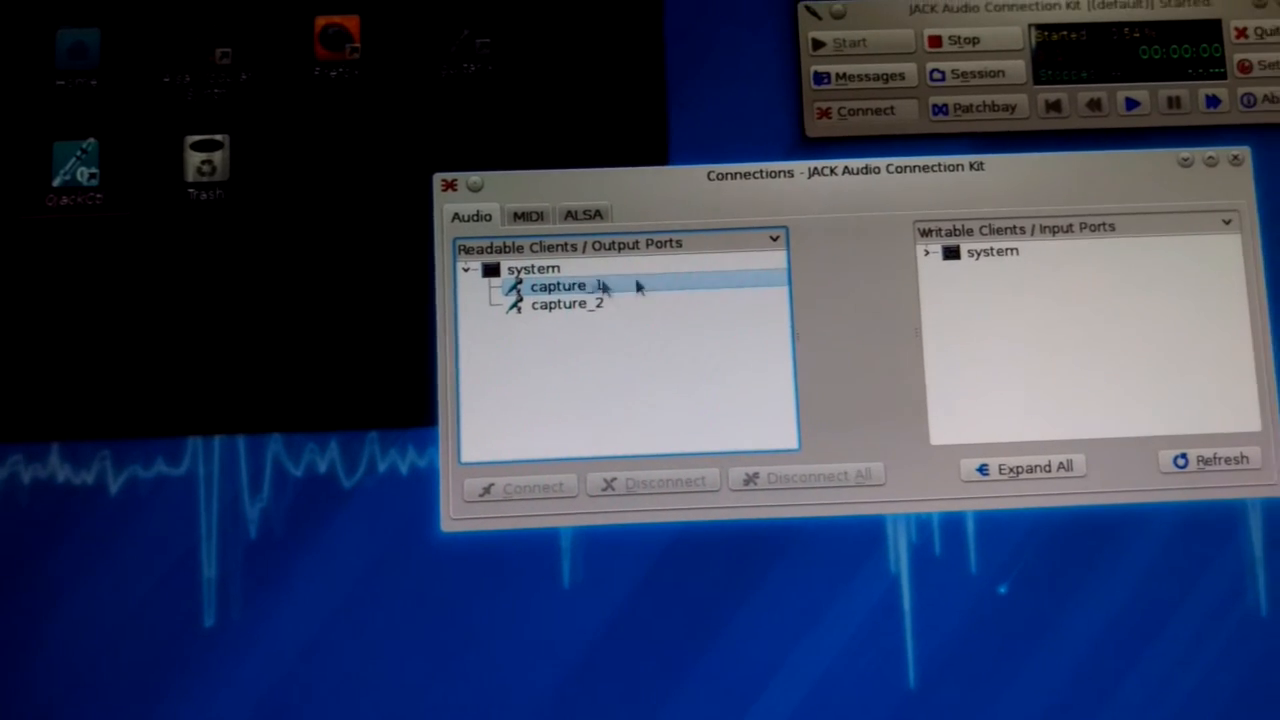